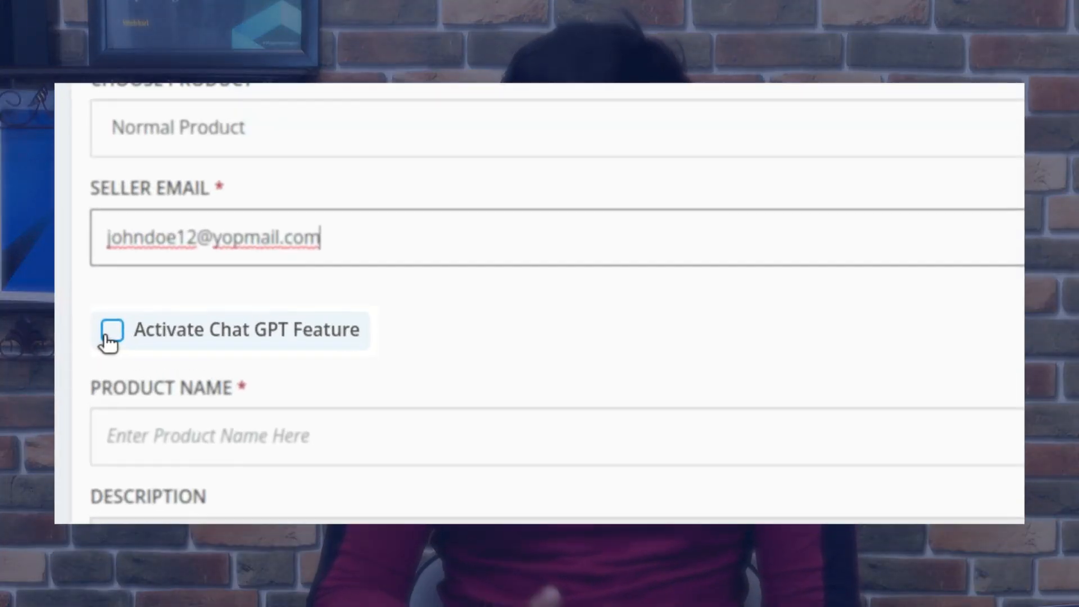
Leave the product form and return to the marketplace Dashboard.
click(113, 330)
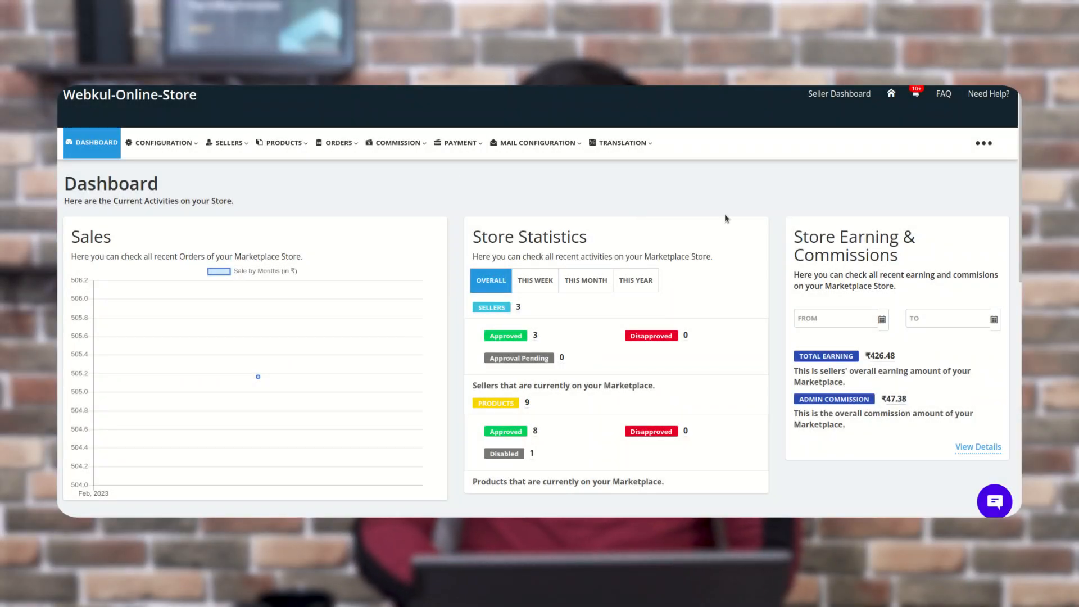
Check on the Feature Apps page that the Chat GPT add-on is Currently Active.
click(983, 144)
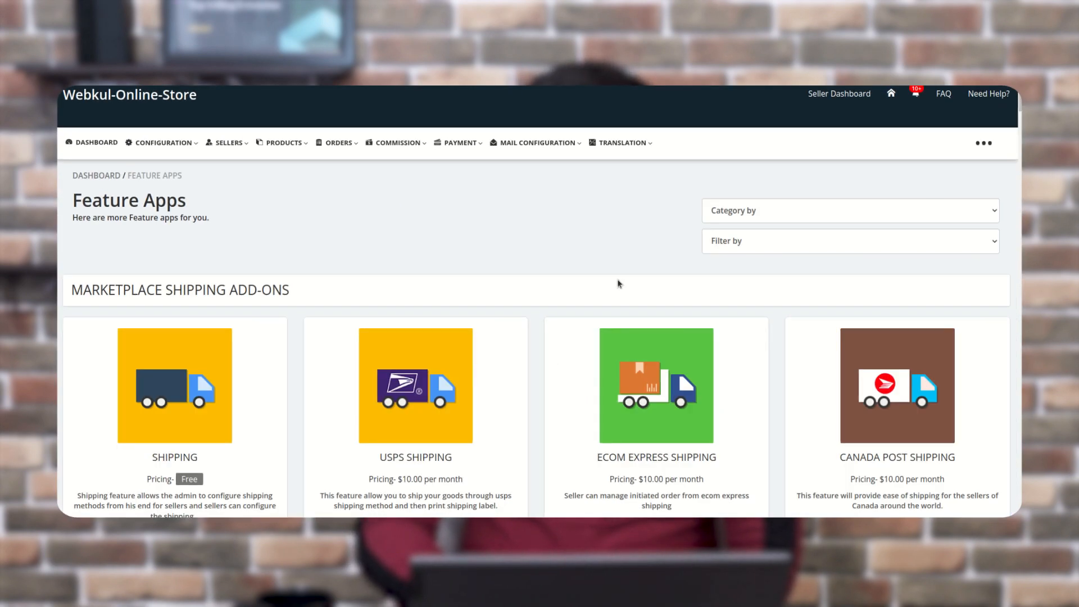
scroll(down, 3)
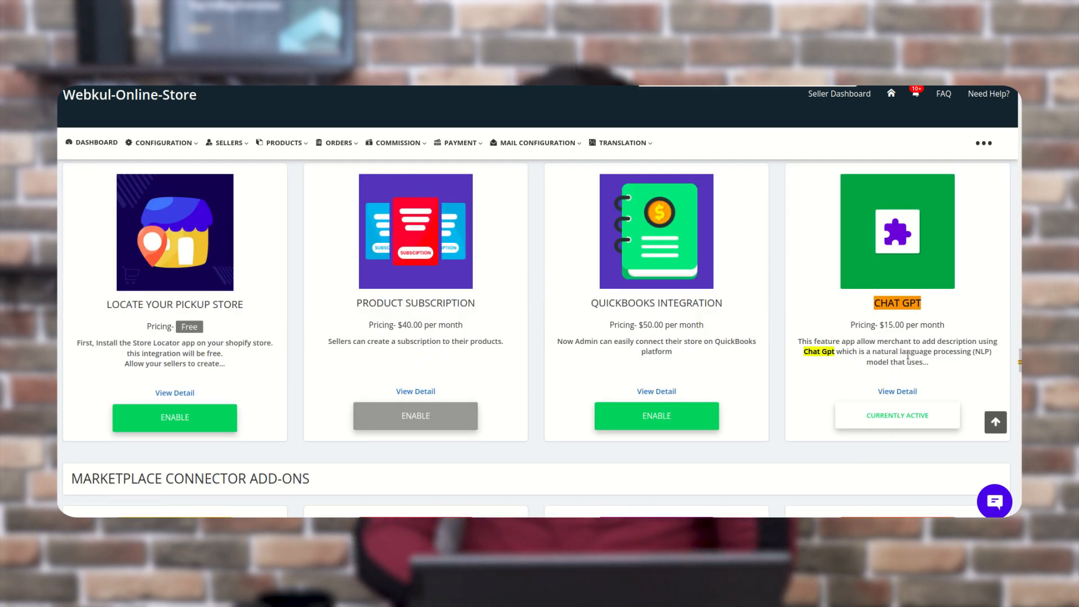
mouse_move(892, 335)
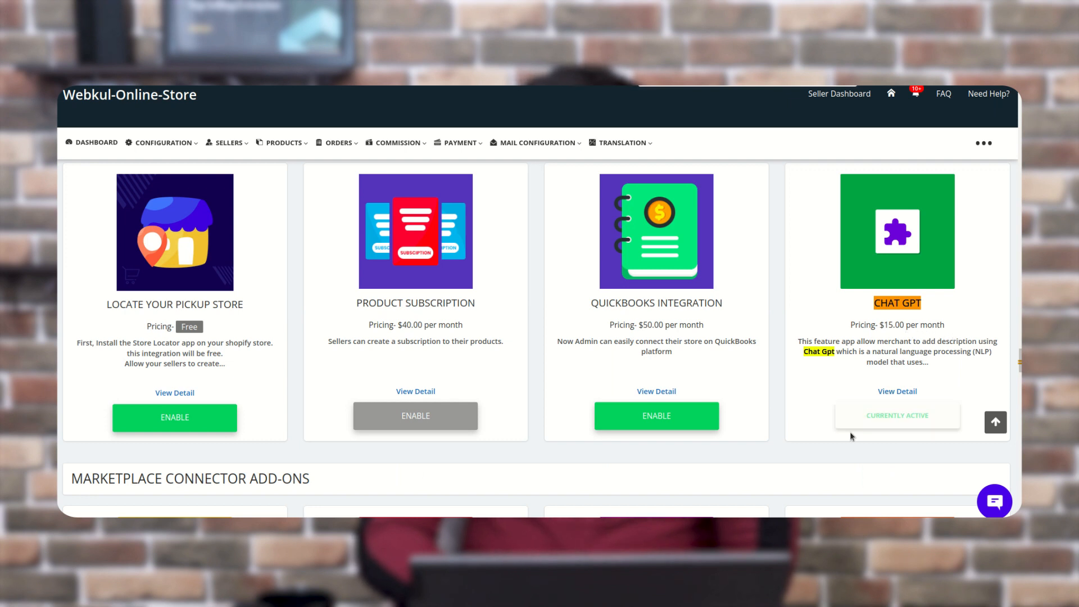
click(397, 142)
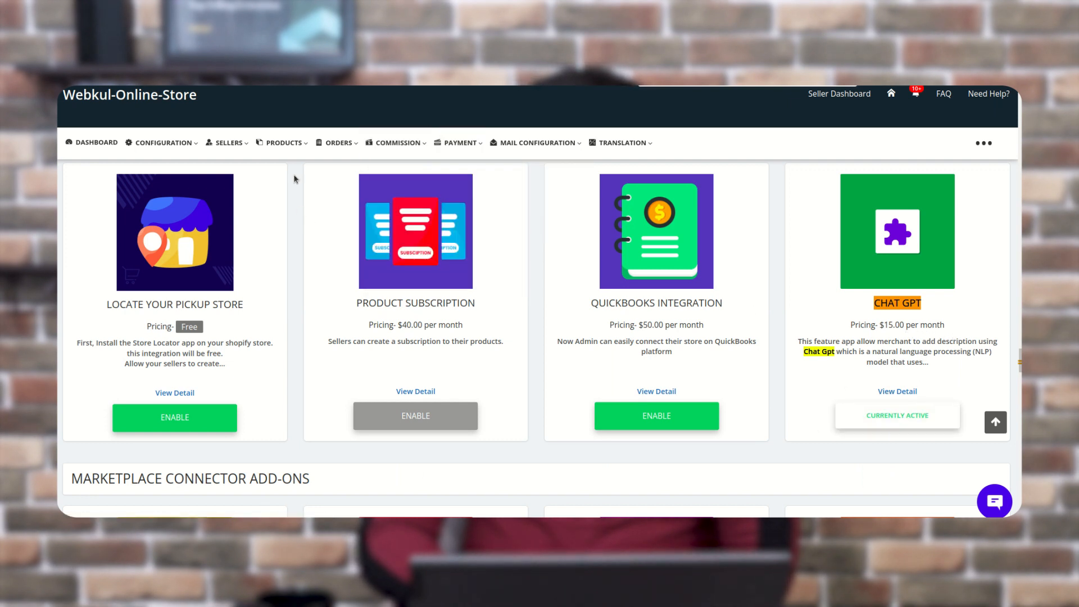
click(283, 142)
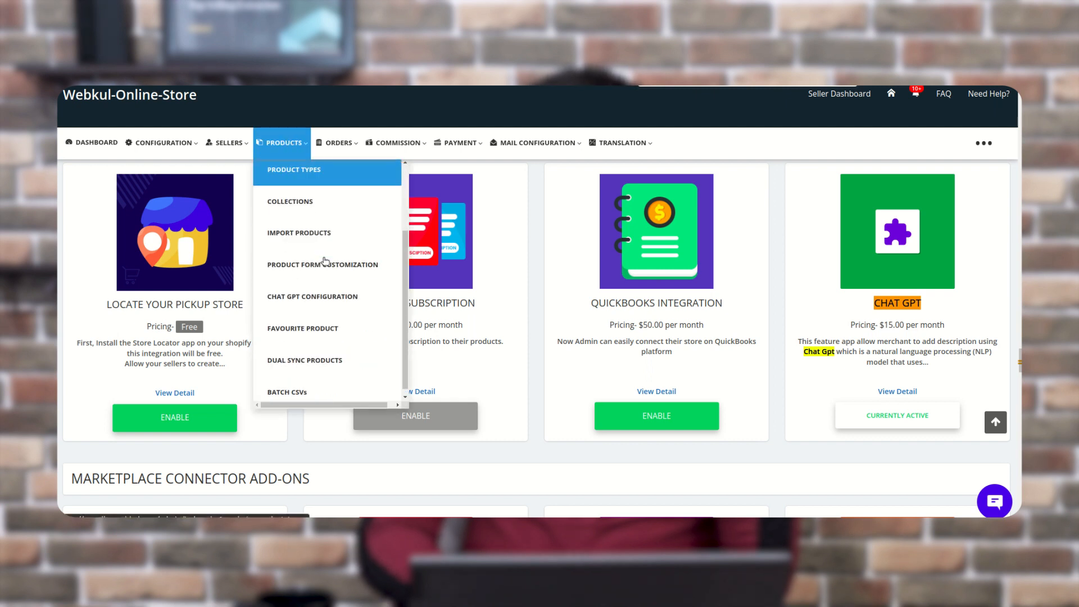
mouse_move(312, 301)
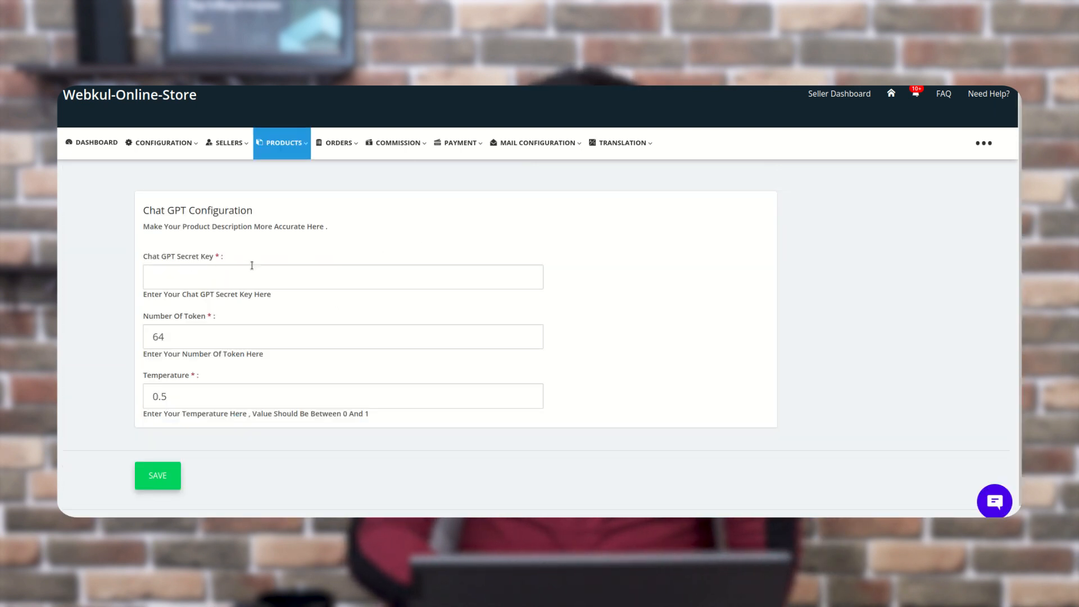
Enter the secret key in the Chat GPT Secret Key field.
click(342, 277)
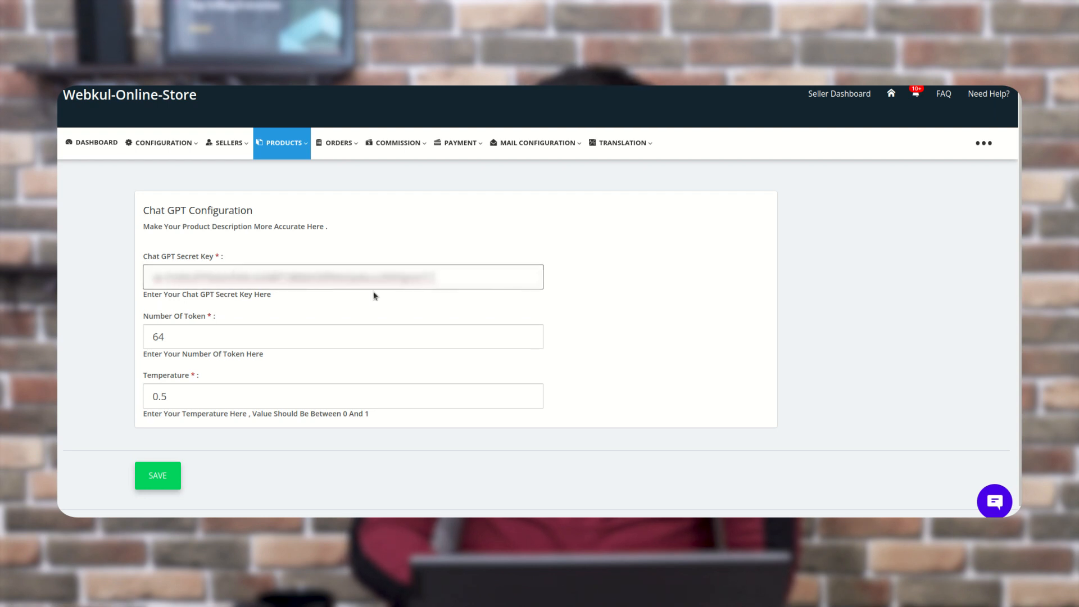
mouse_move(178, 325)
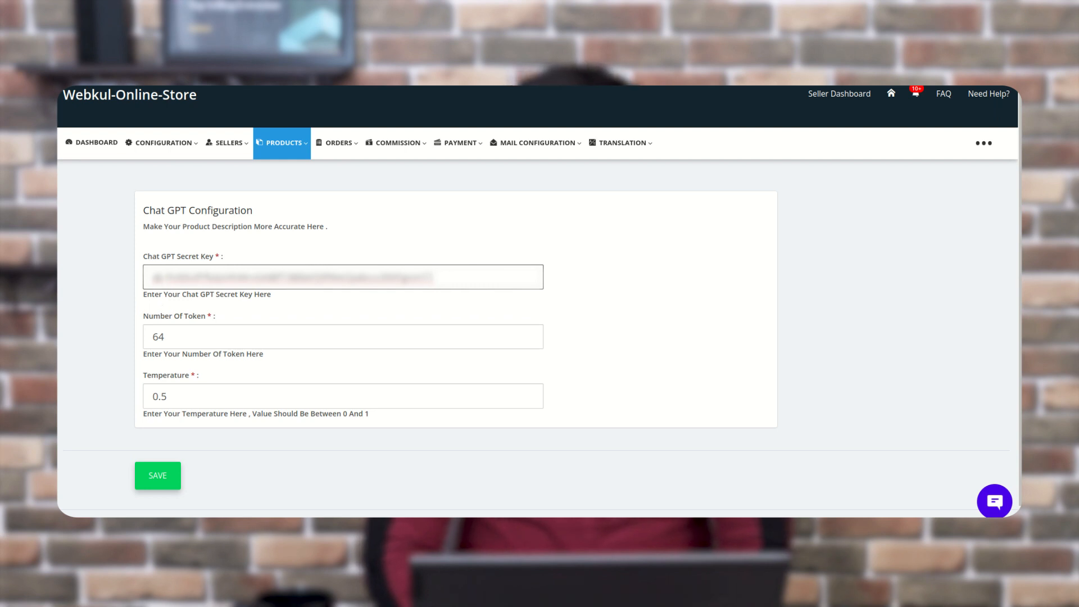
mouse_move(228, 310)
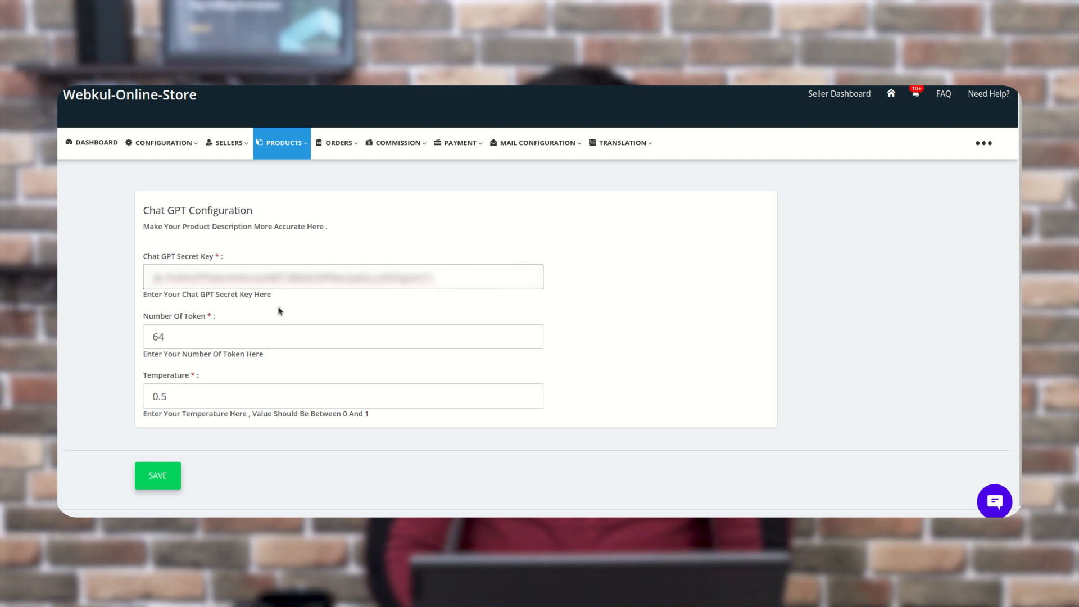
mouse_move(206, 324)
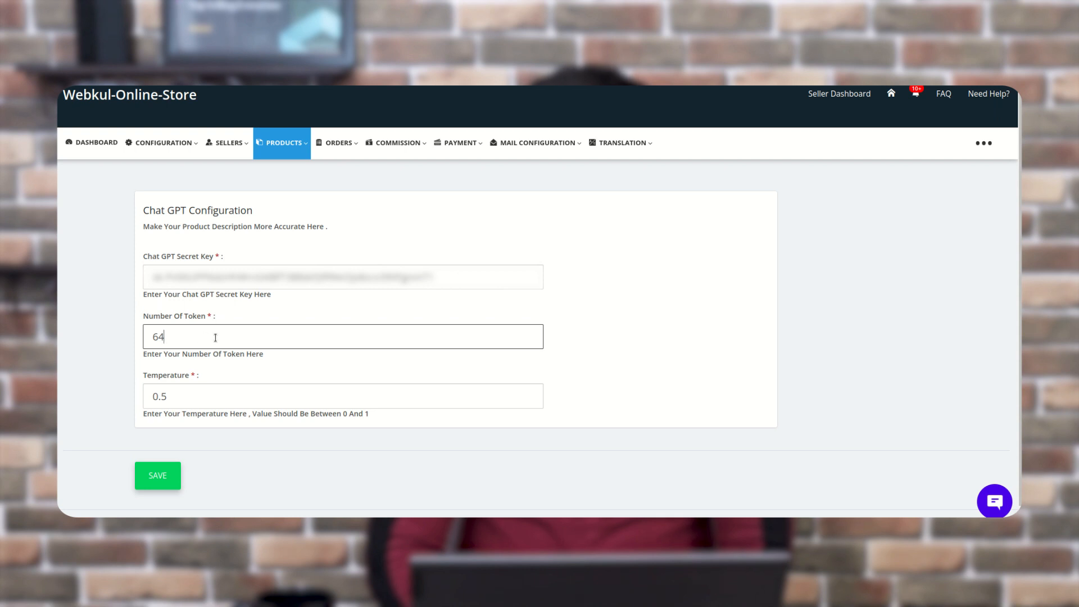
Set Number Of Token to 100 and save the Chat GPT settings.
text(100)
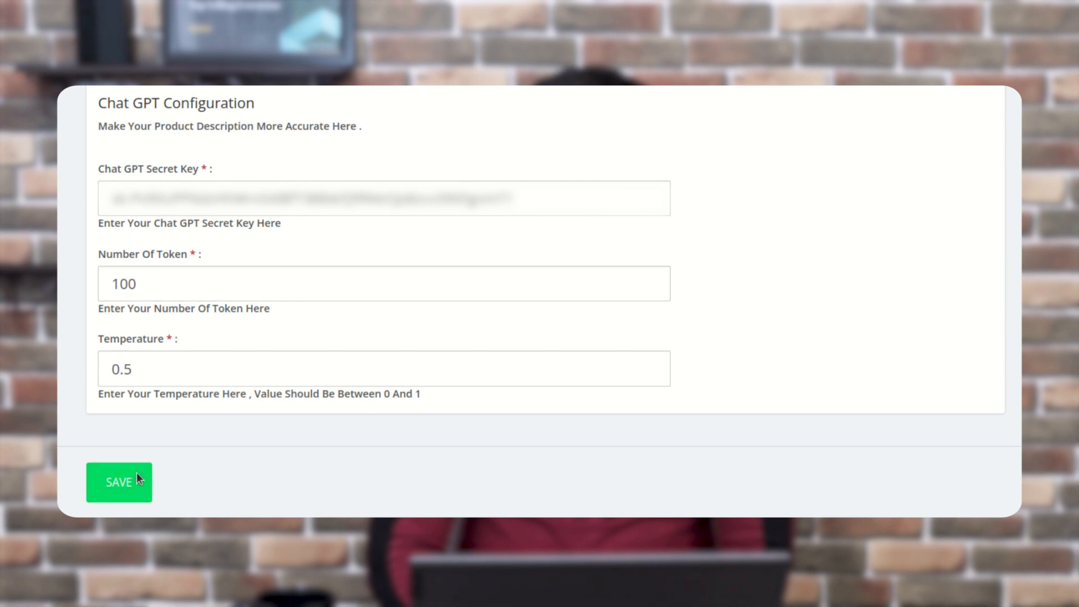
click(118, 481)
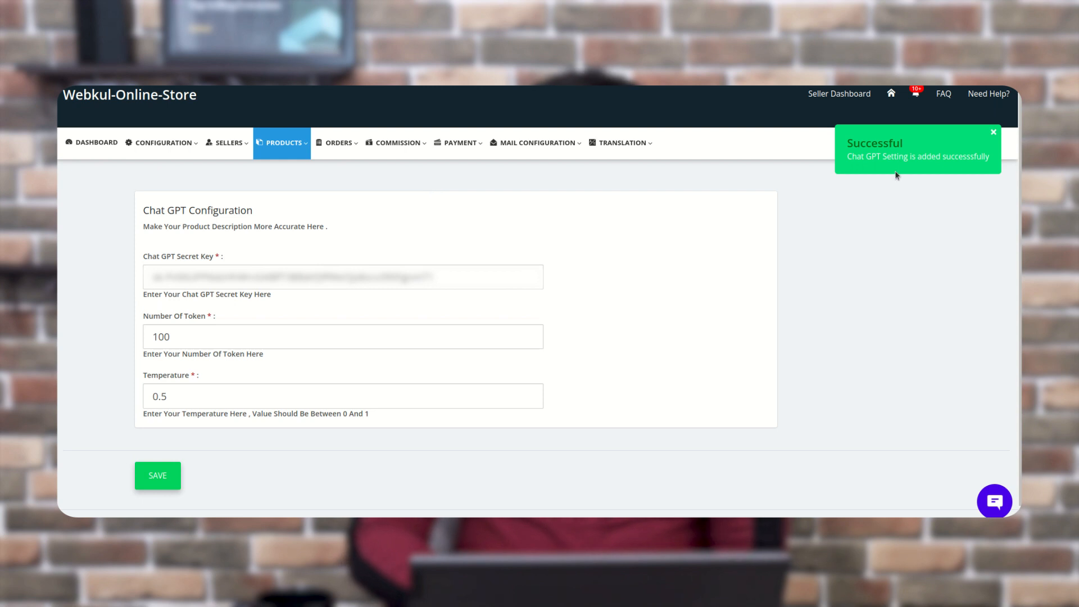
click(283, 142)
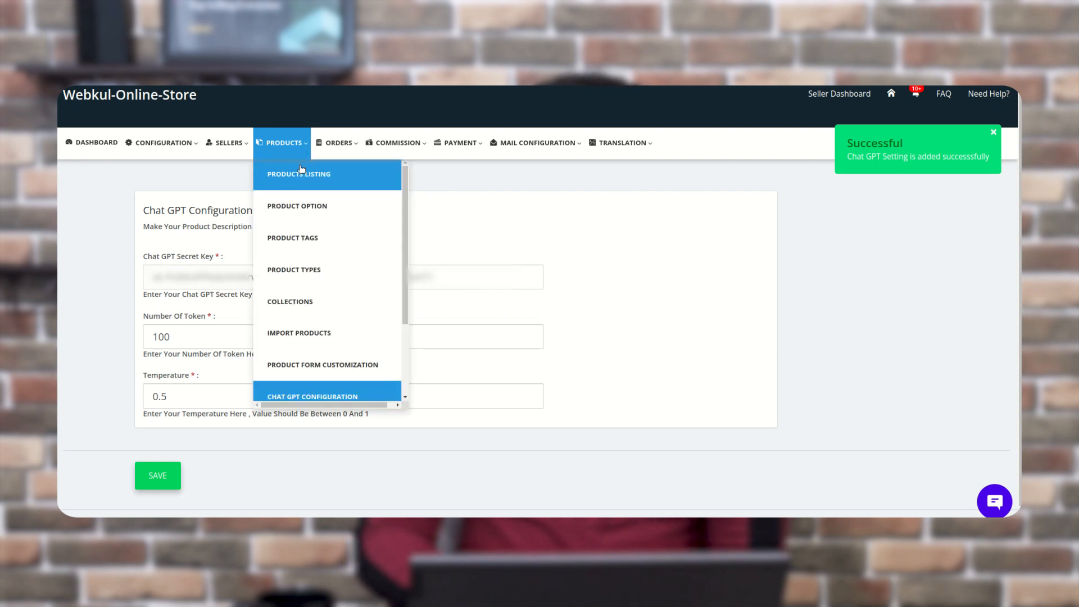
Start a new product, assign a seller email, and tick Activate Chat GPT Feature.
click(299, 173)
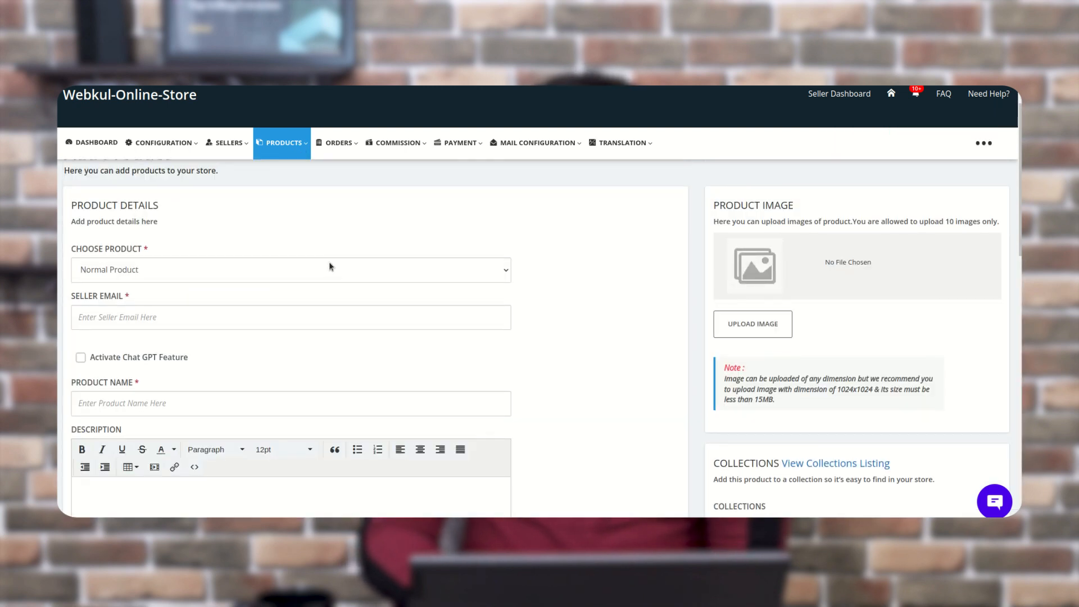
click(290, 317)
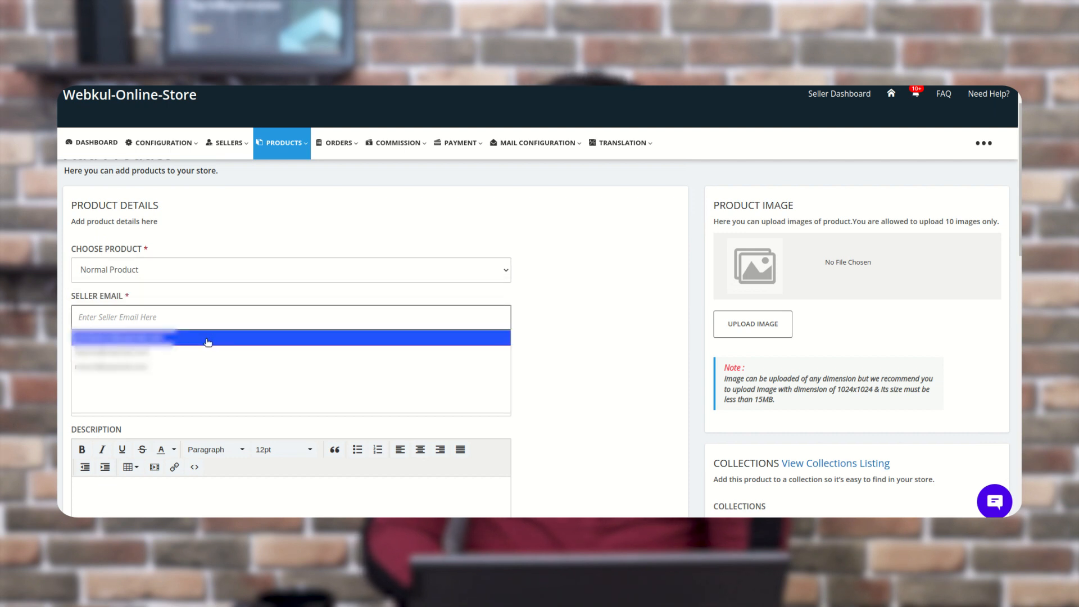
click(208, 342)
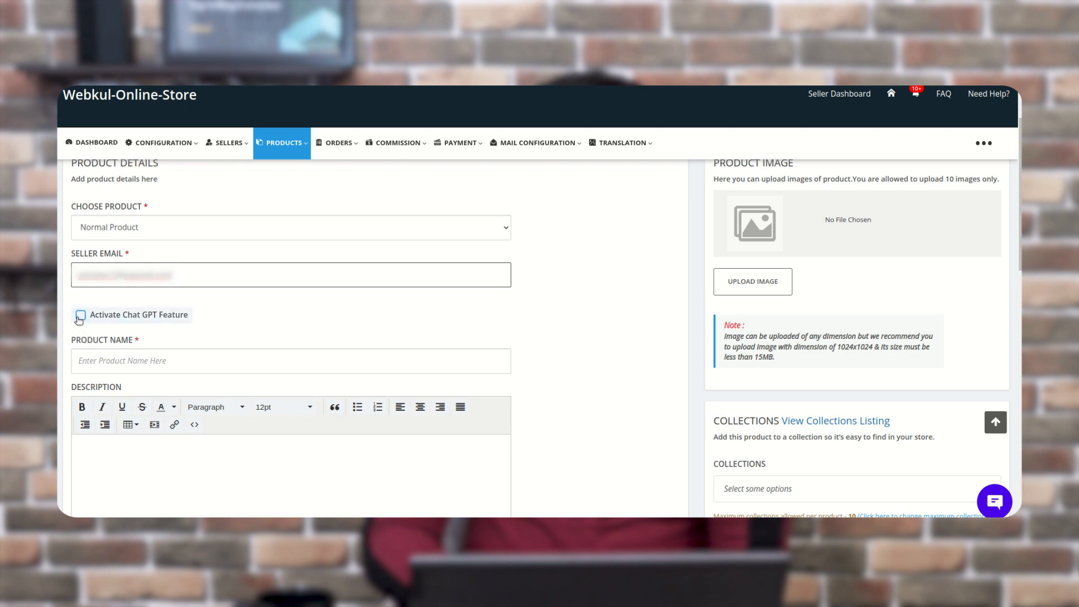
click(80, 315)
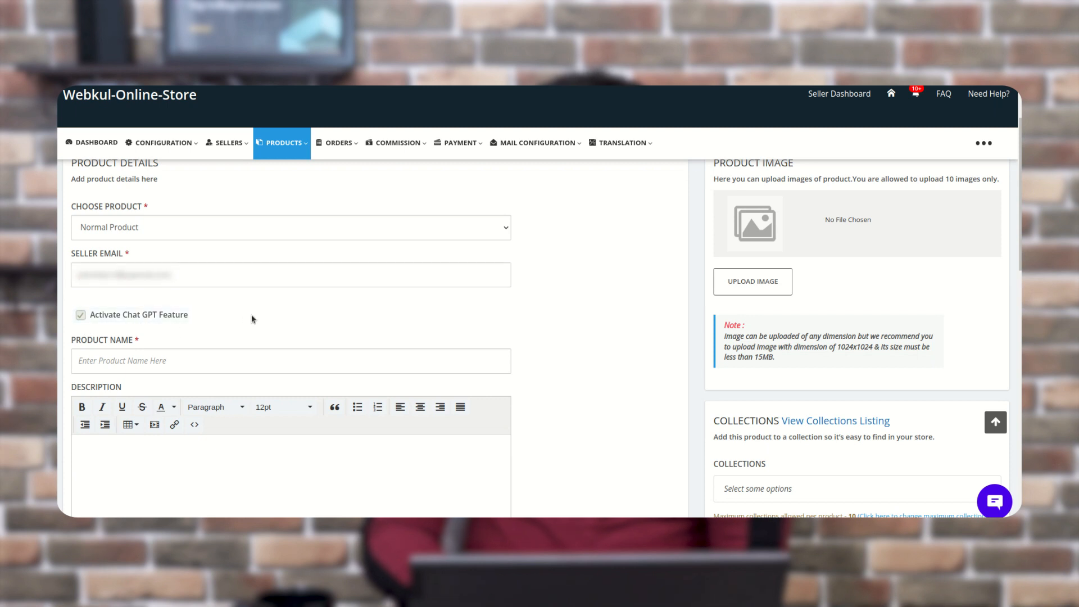
scroll(down, 3)
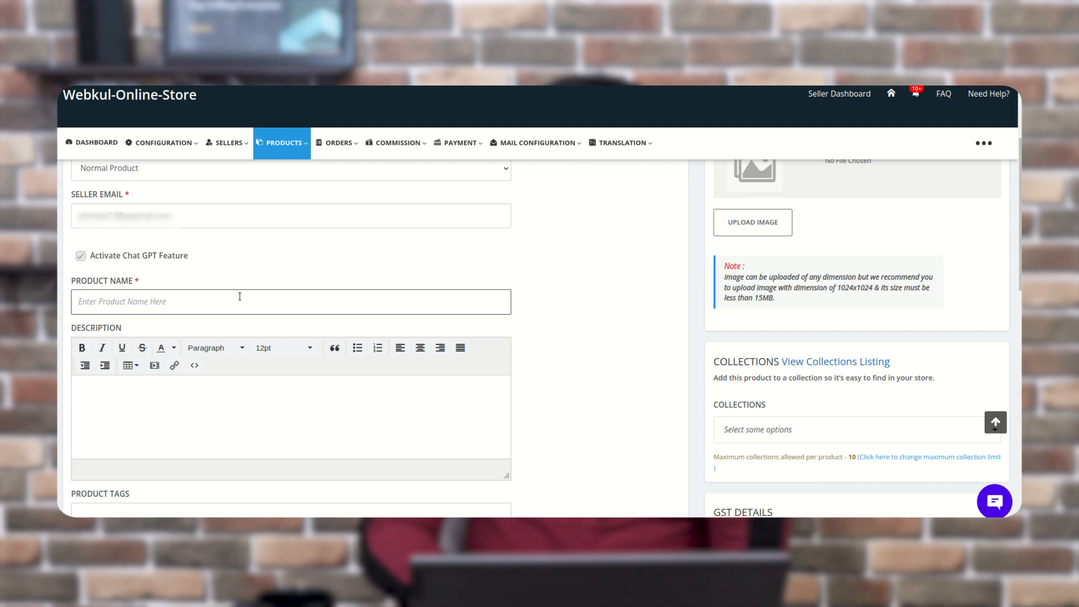
Name the product 'a coffee mug' for a Chat GPT description, dismissing the Grammarly suggestion.
text(a coffe mu)
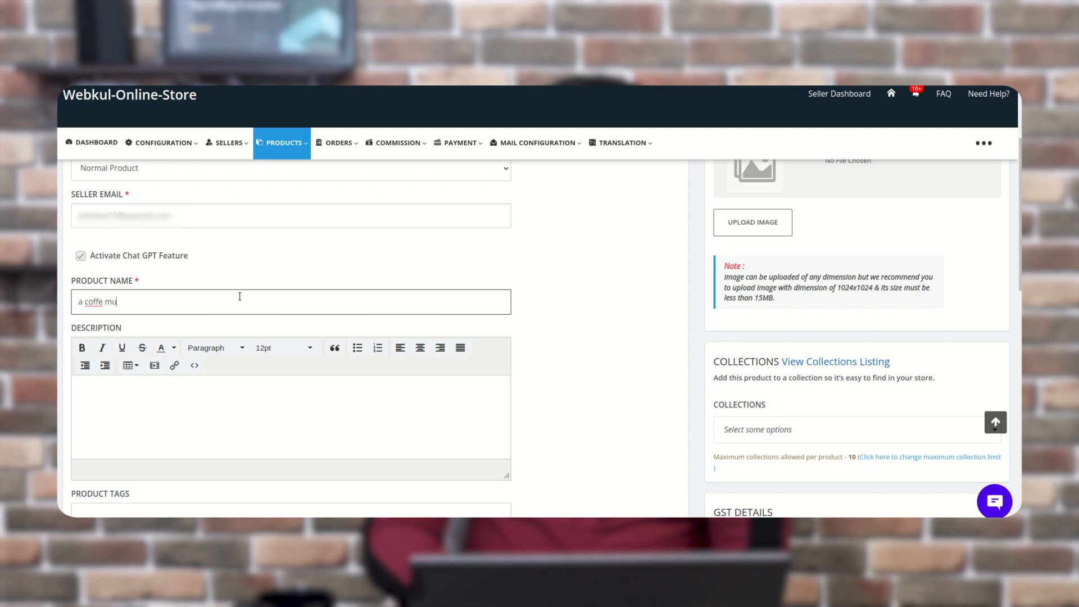
text(g)
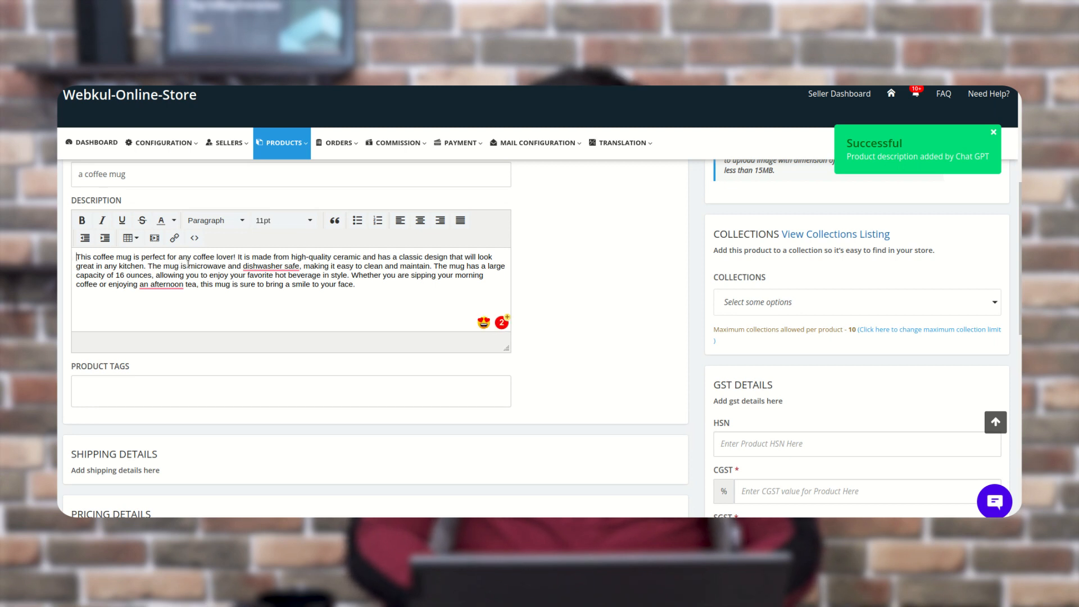
click(270, 266)
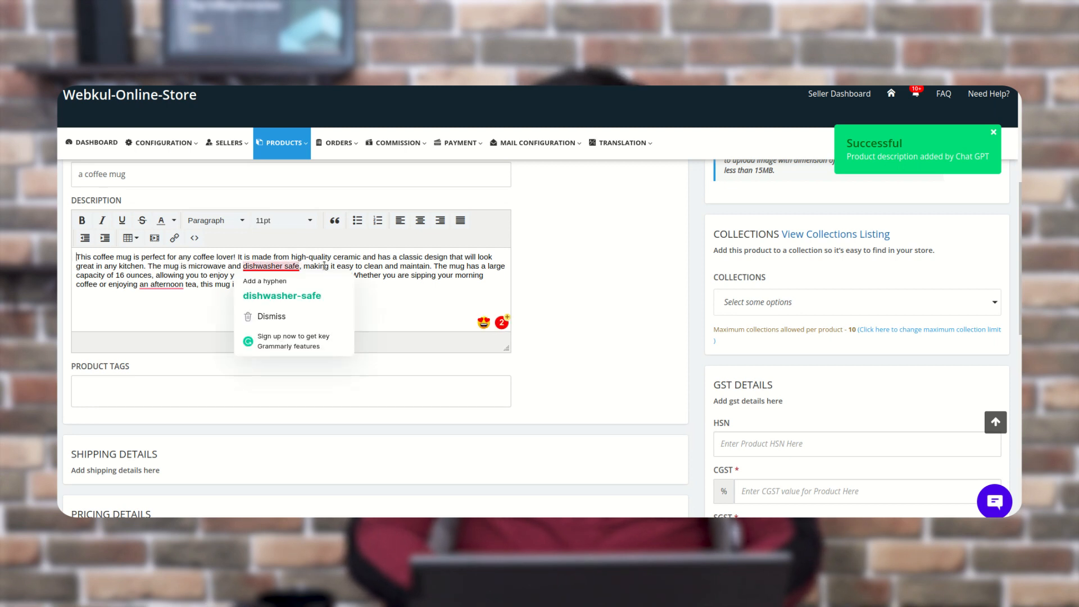
click(270, 316)
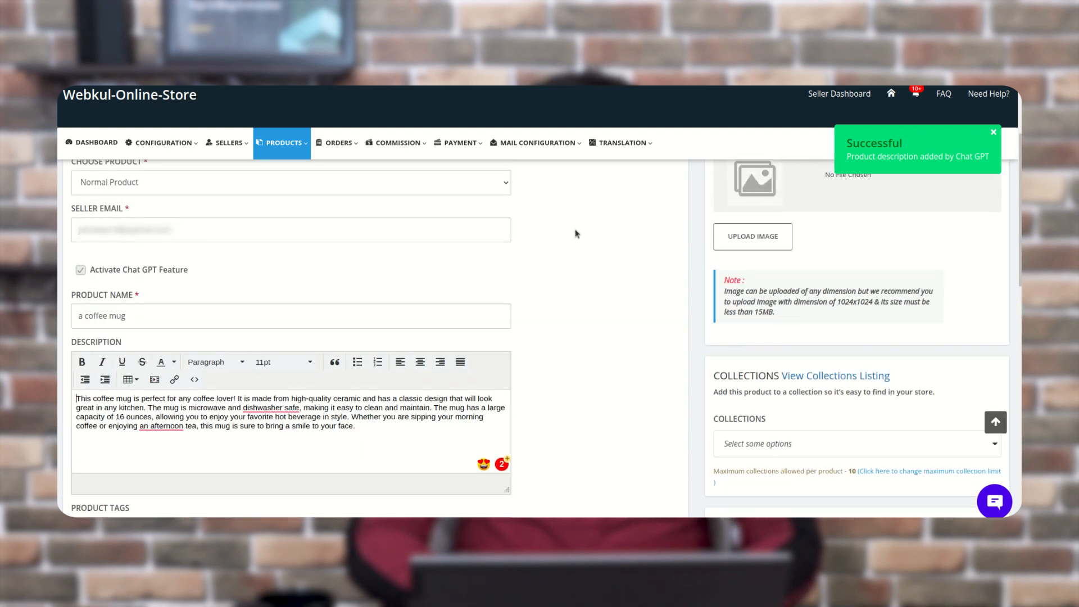
scroll(down, 3)
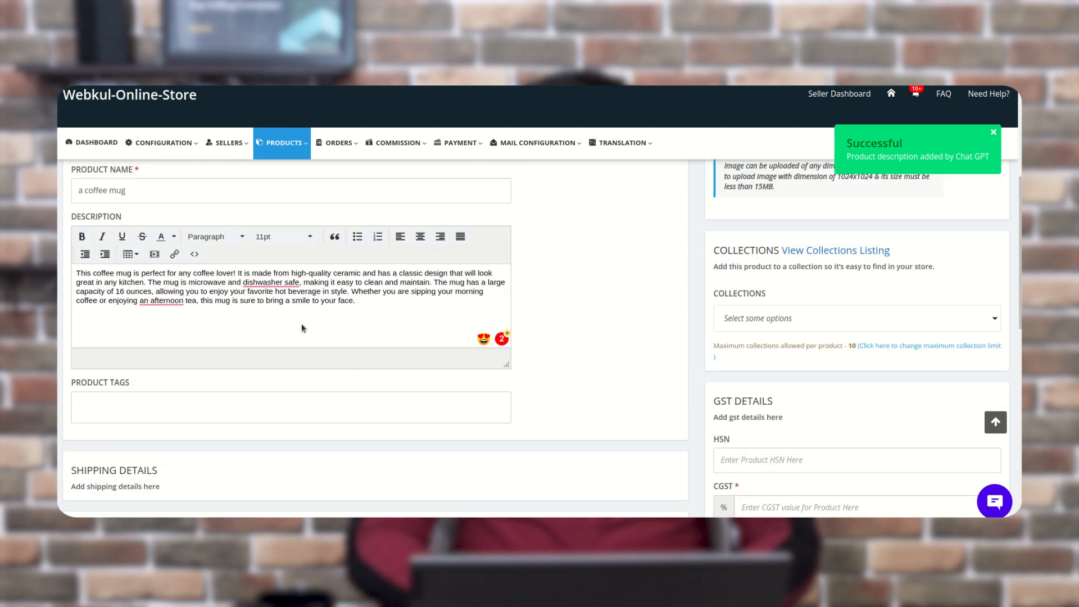